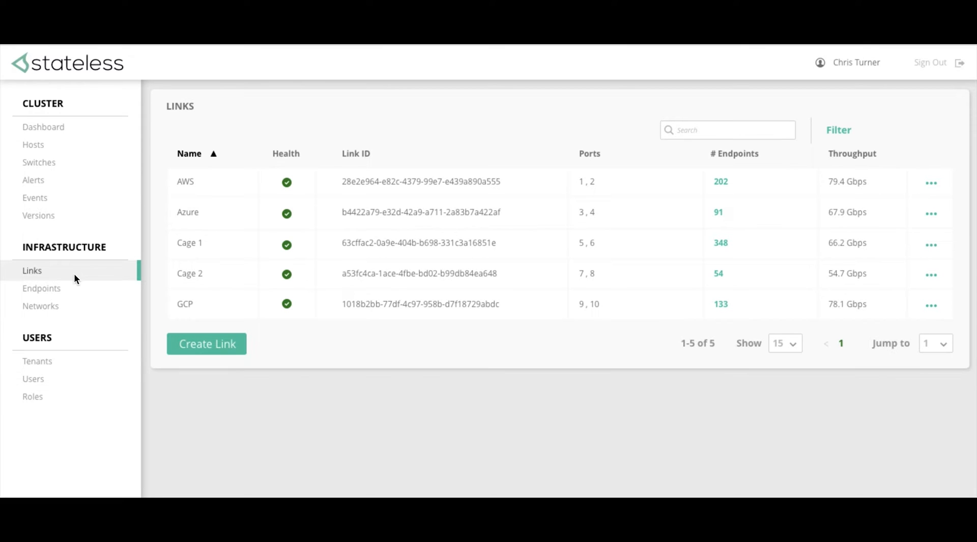
mouse_move(69, 304)
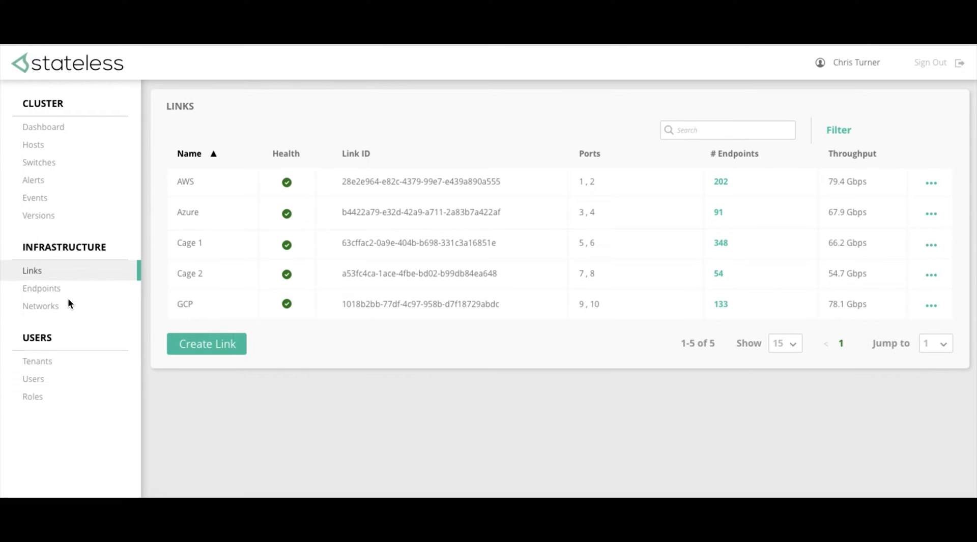
mouse_move(69, 312)
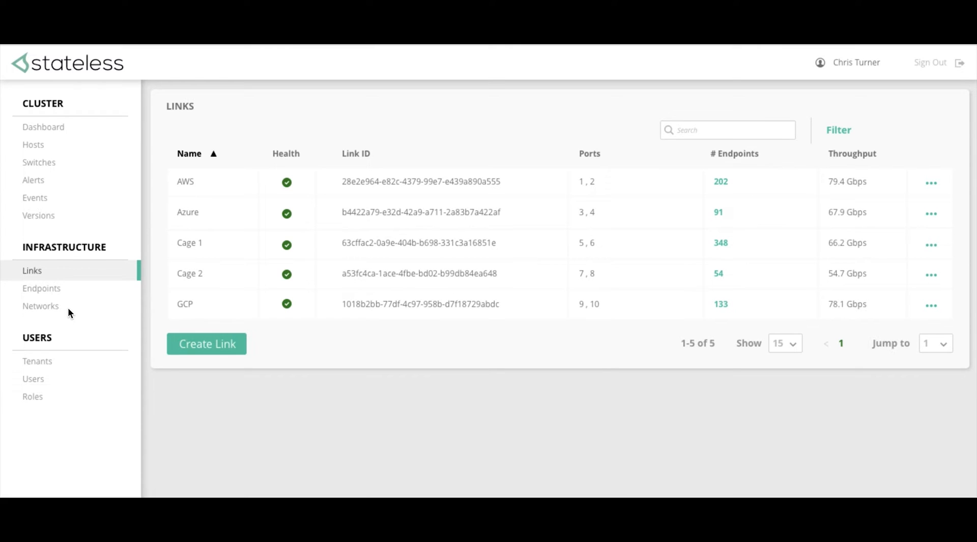
mouse_move(156, 337)
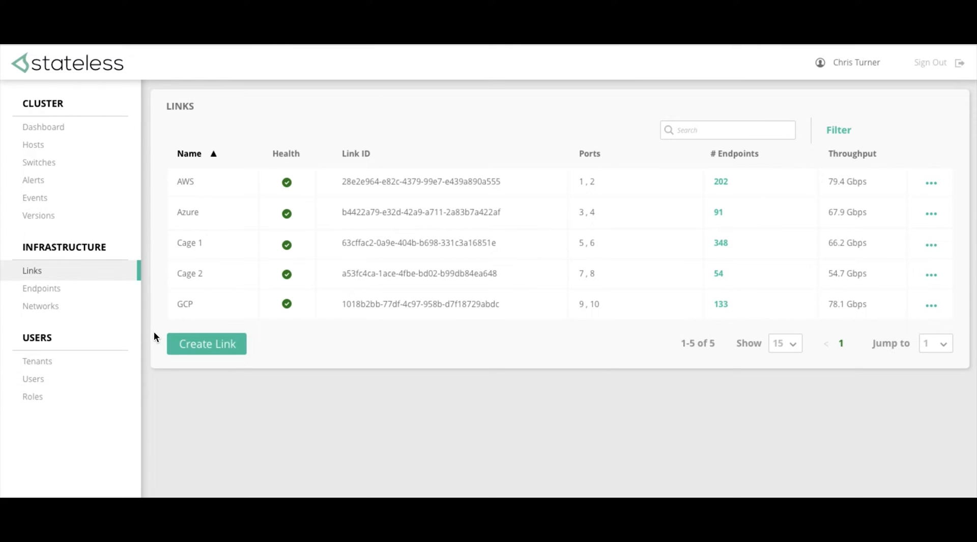
mouse_move(157, 337)
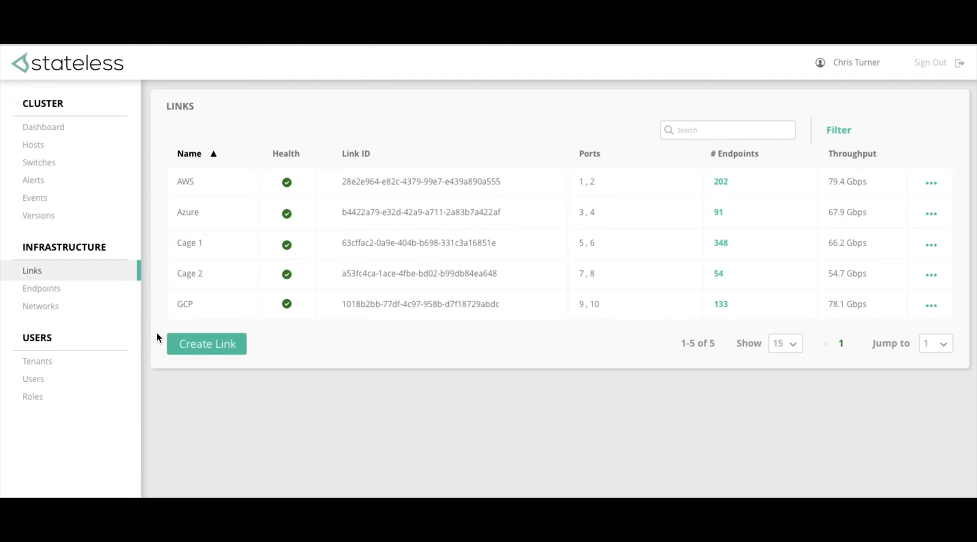
mouse_move(215, 328)
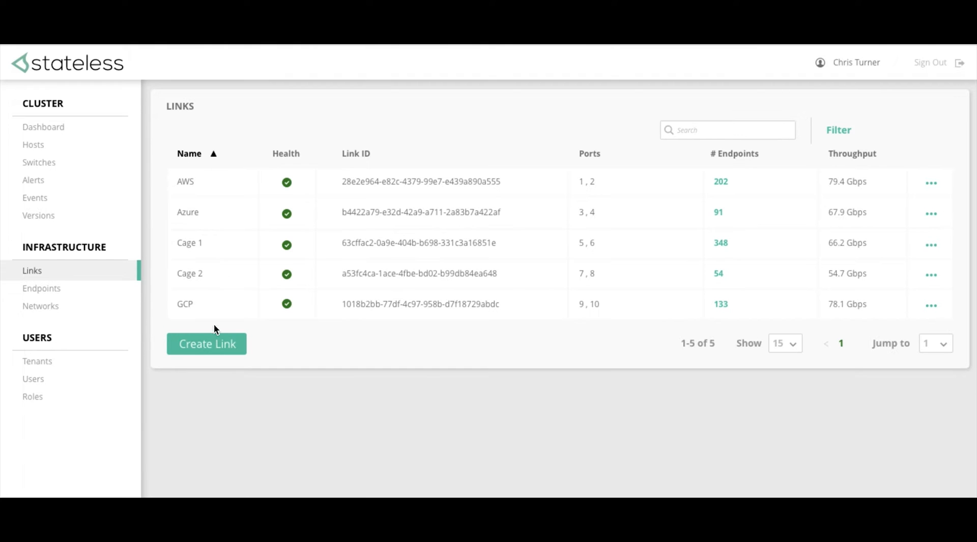
mouse_move(156, 320)
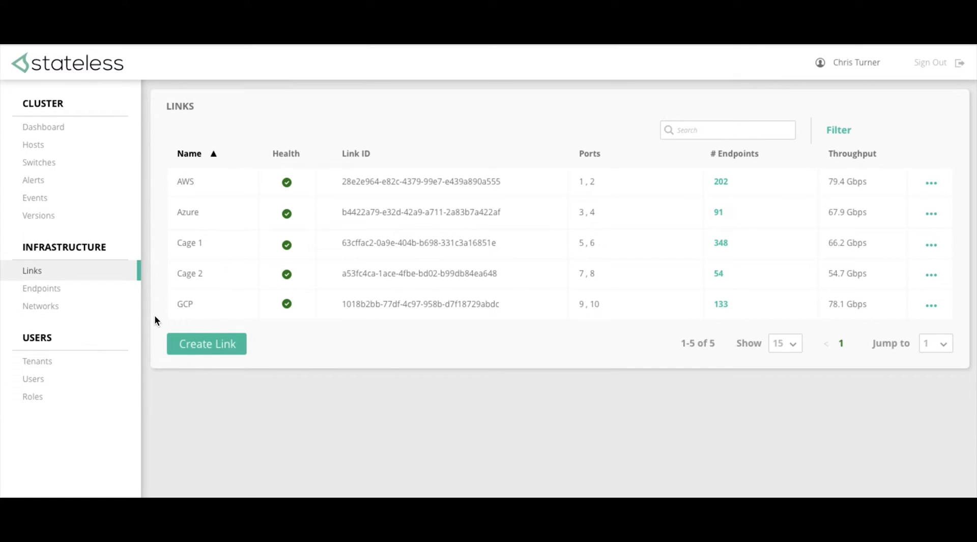
mouse_move(214, 328)
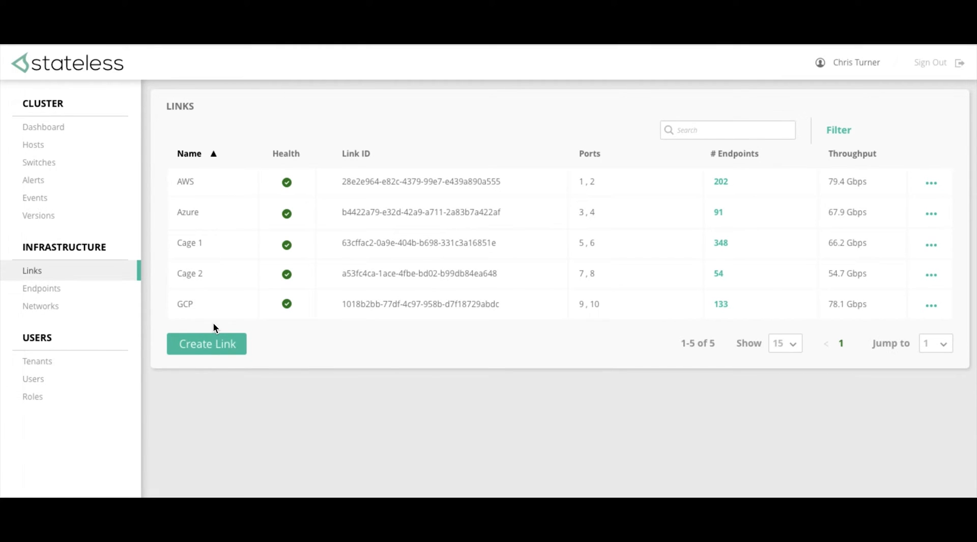
mouse_move(209, 347)
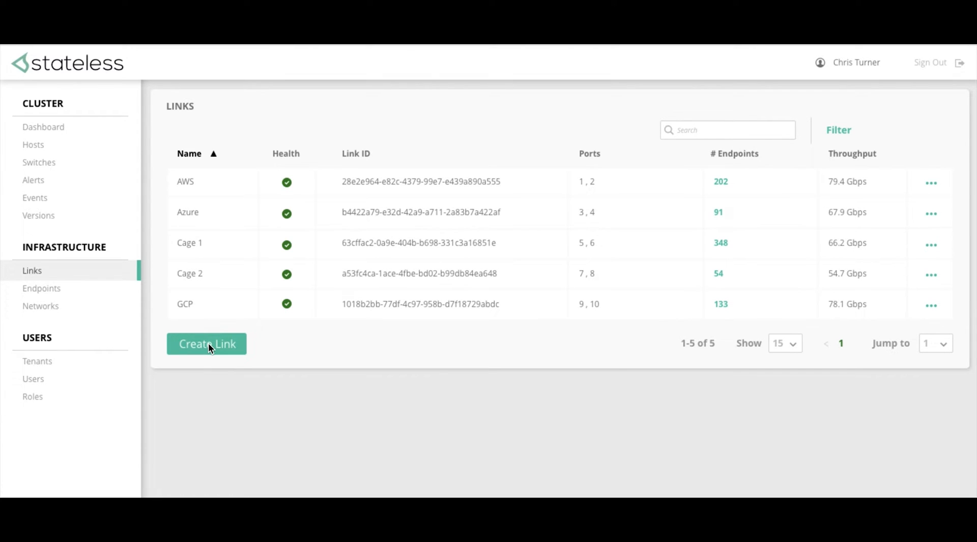
Create the Salesforce link on ports 11 and 12.
left_click(206, 344)
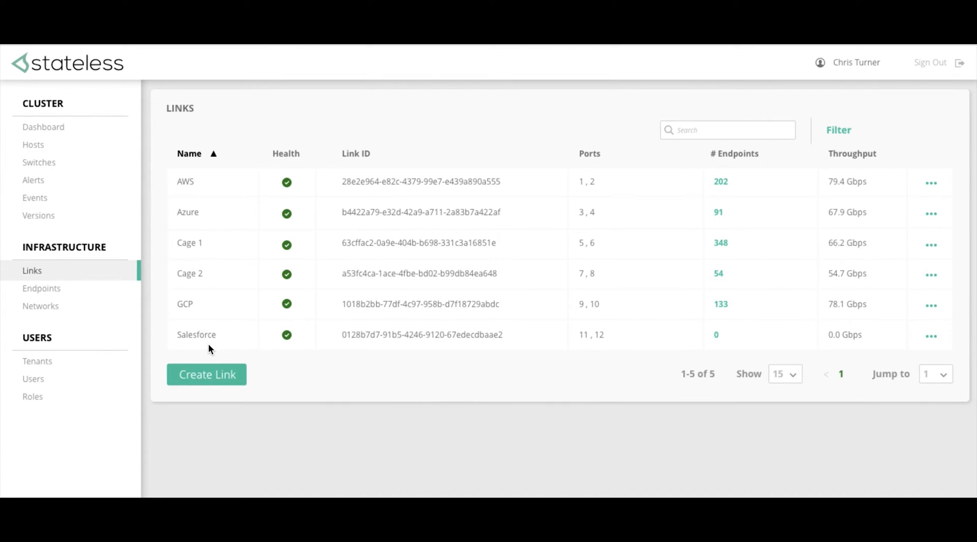
mouse_move(197, 354)
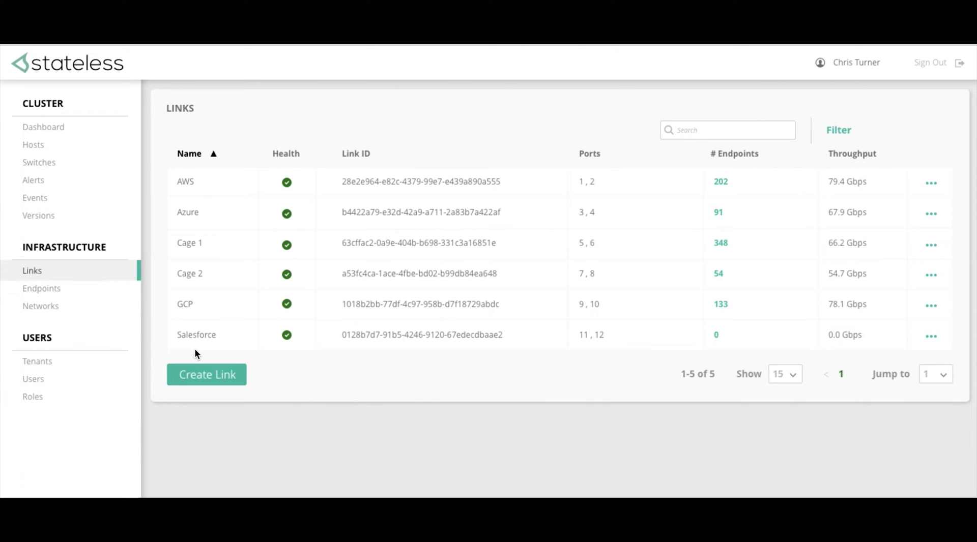
mouse_move(107, 321)
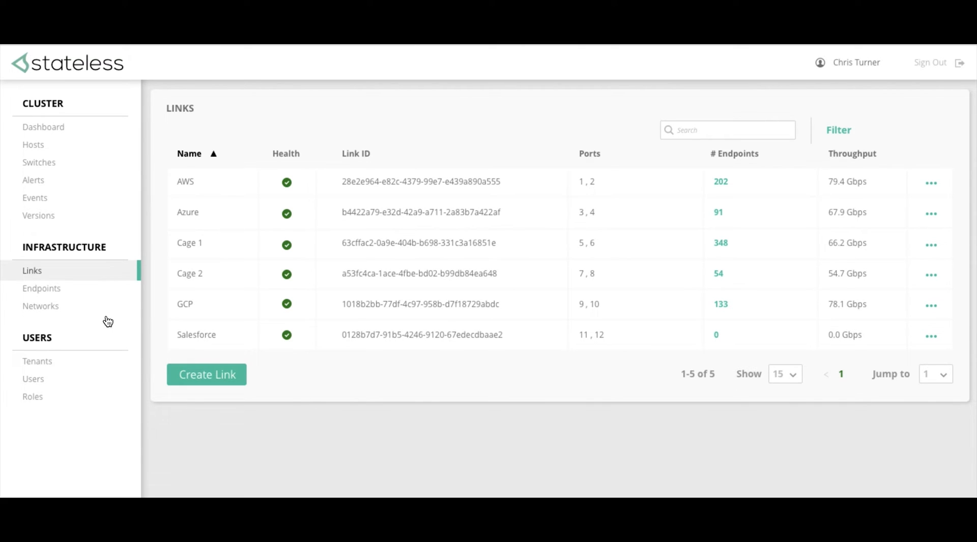
mouse_move(69, 292)
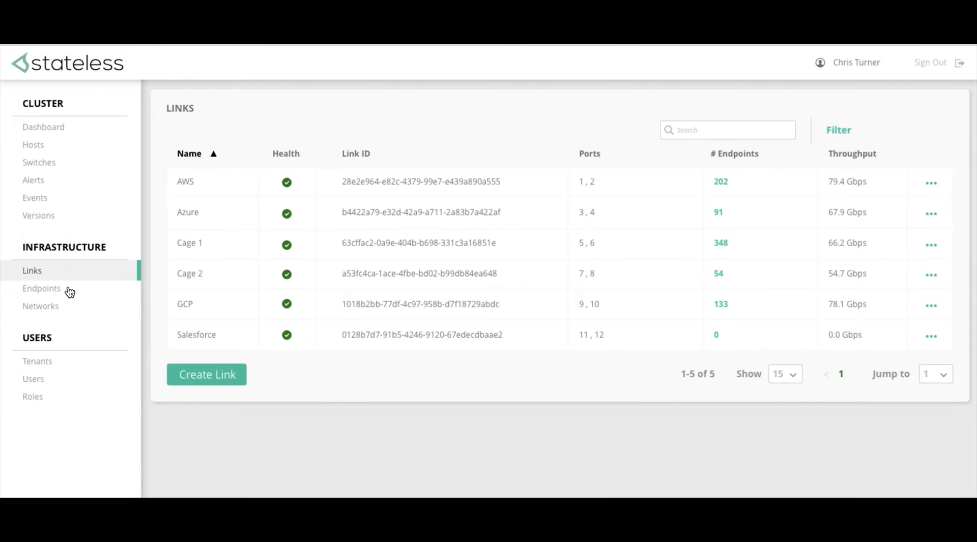
Create a Salesforce Cloud endpoint on VLAN 607, Network-1, for Tenant-1.
left_click(41, 288)
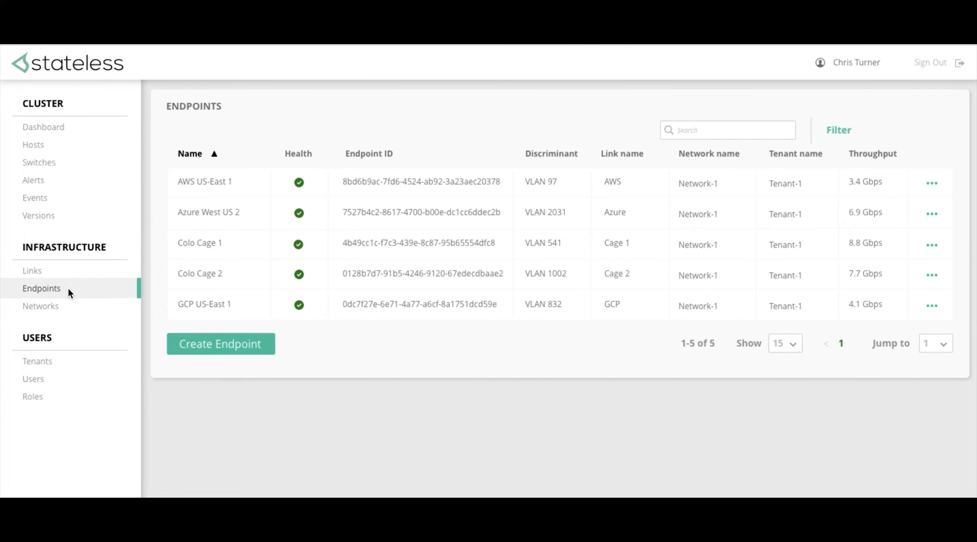
mouse_move(235, 317)
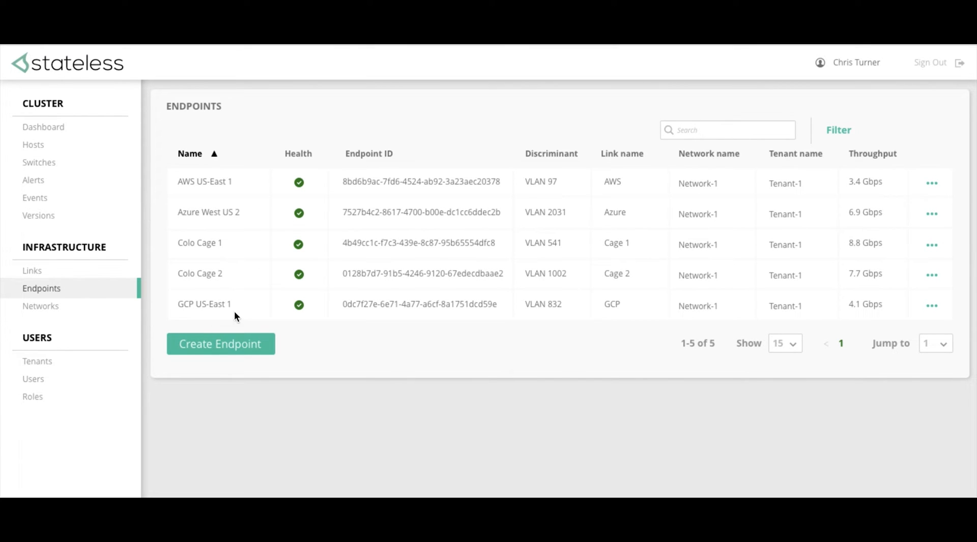
mouse_move(253, 308)
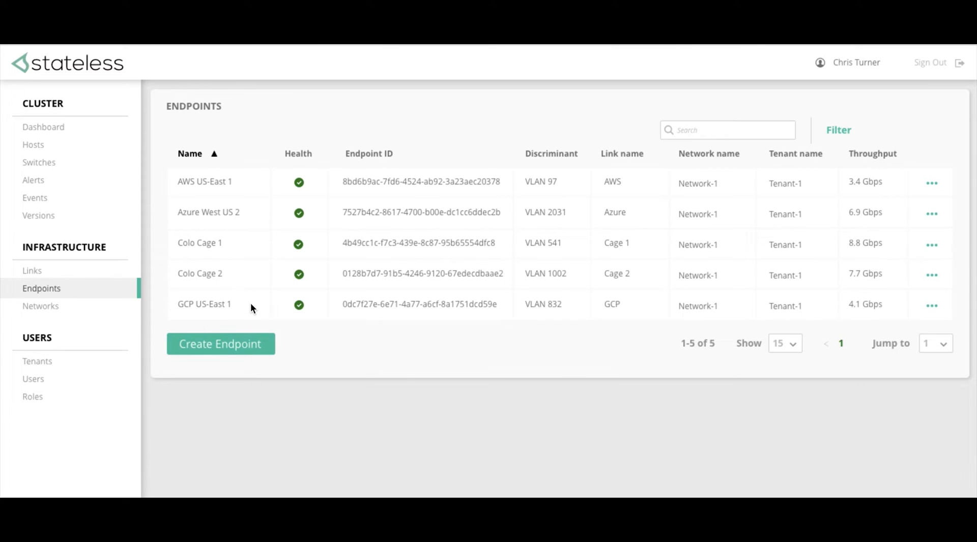
mouse_move(249, 344)
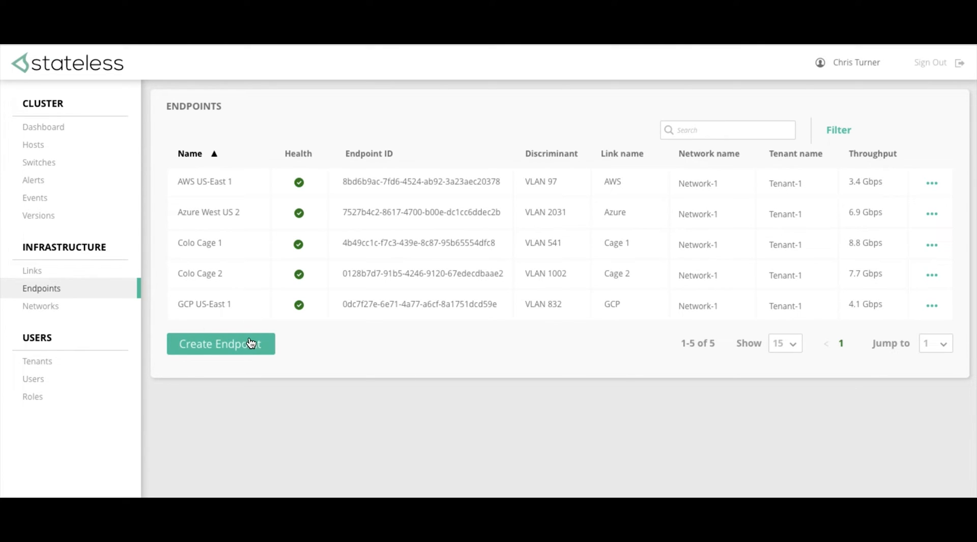
mouse_move(249, 347)
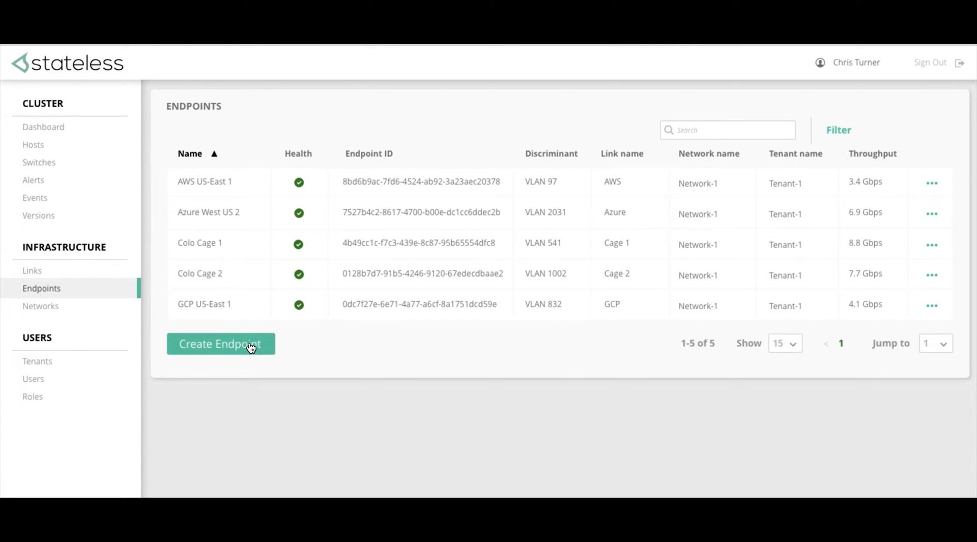
left_click(220, 343)
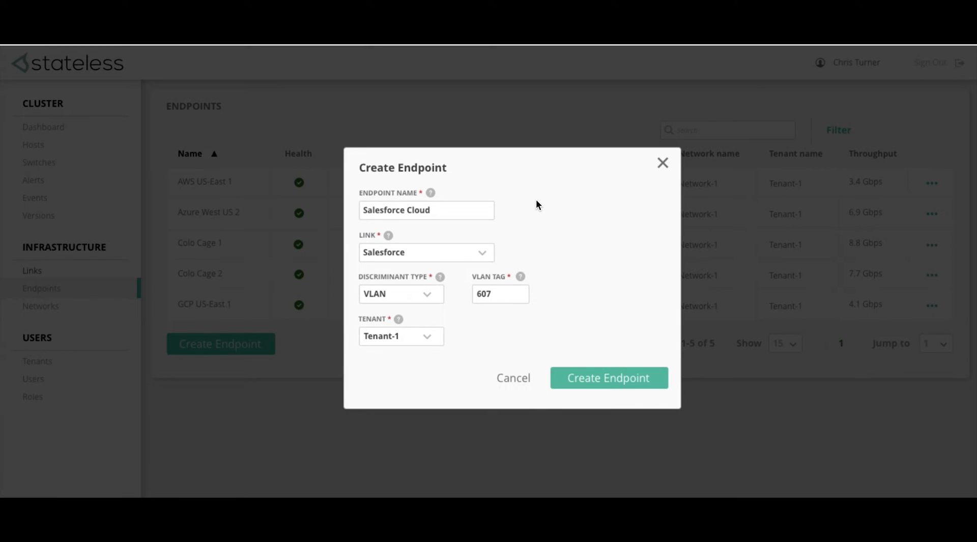
mouse_move(568, 277)
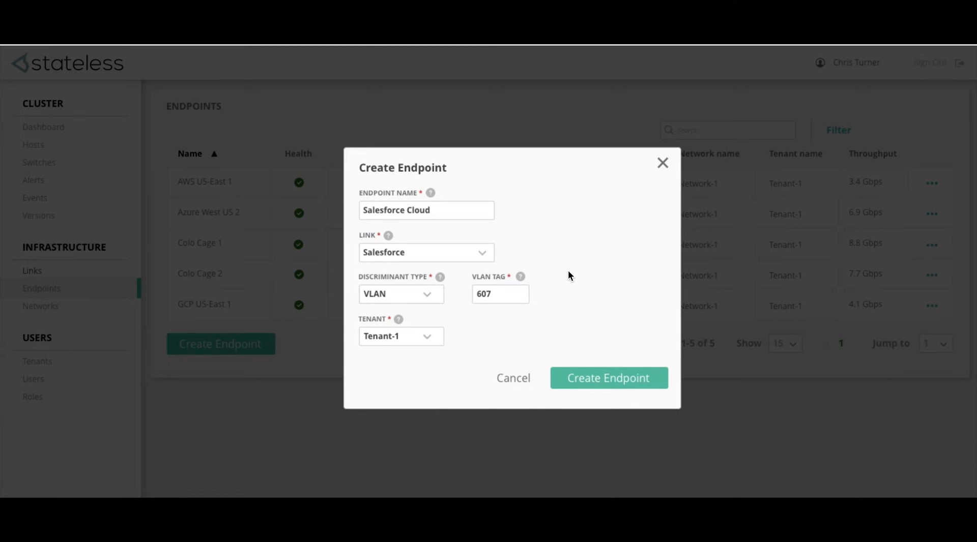
mouse_move(569, 317)
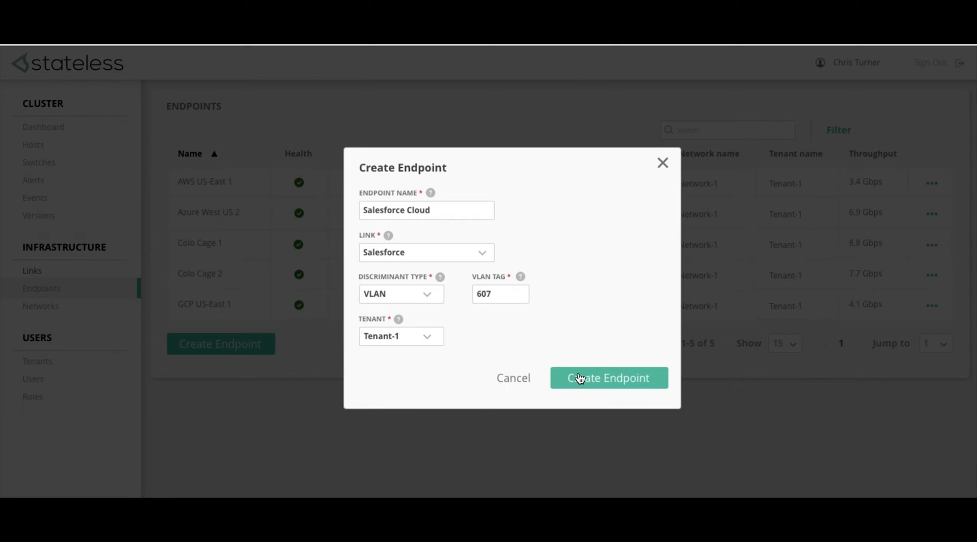
left_click(608, 378)
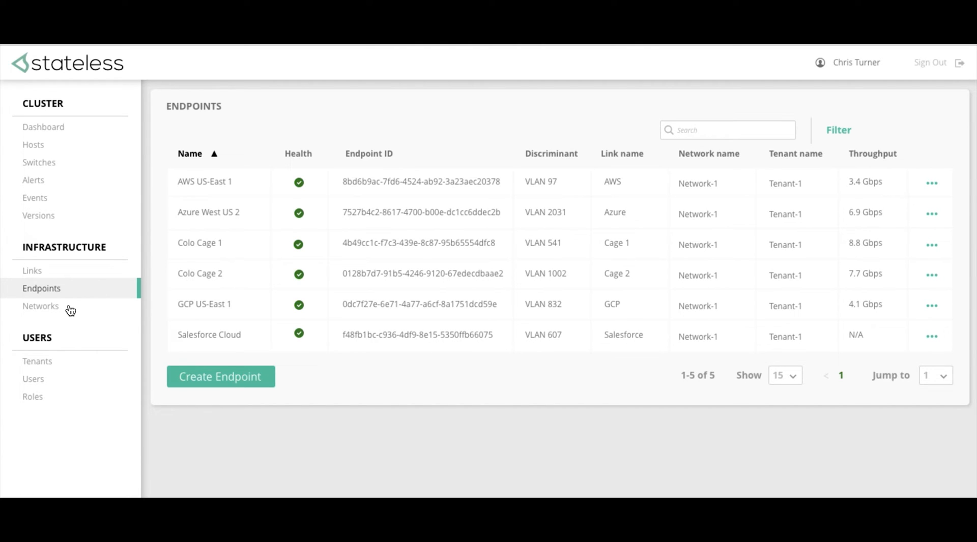
Show the tenant network canvas with the router and its five endpoints.
left_click(220, 376)
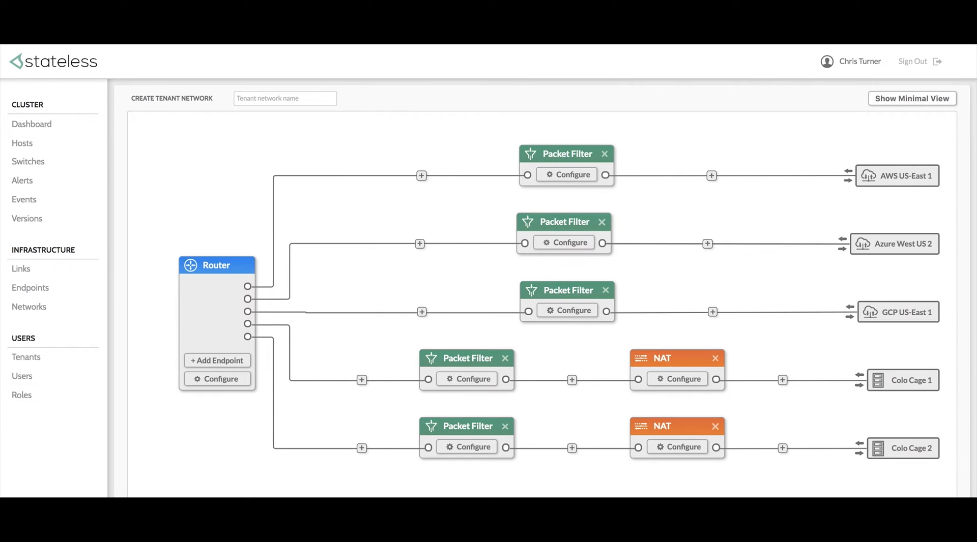
mouse_move(234, 353)
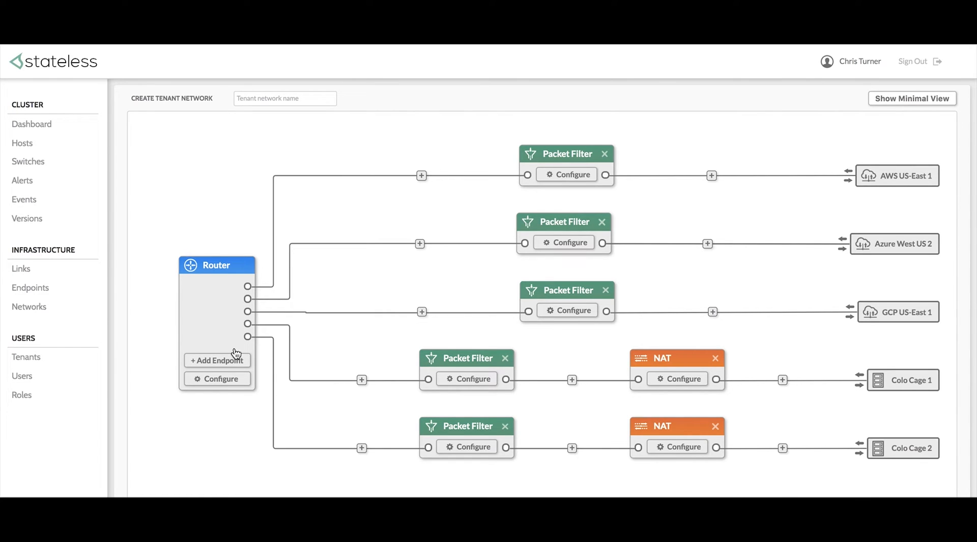
mouse_move(173, 459)
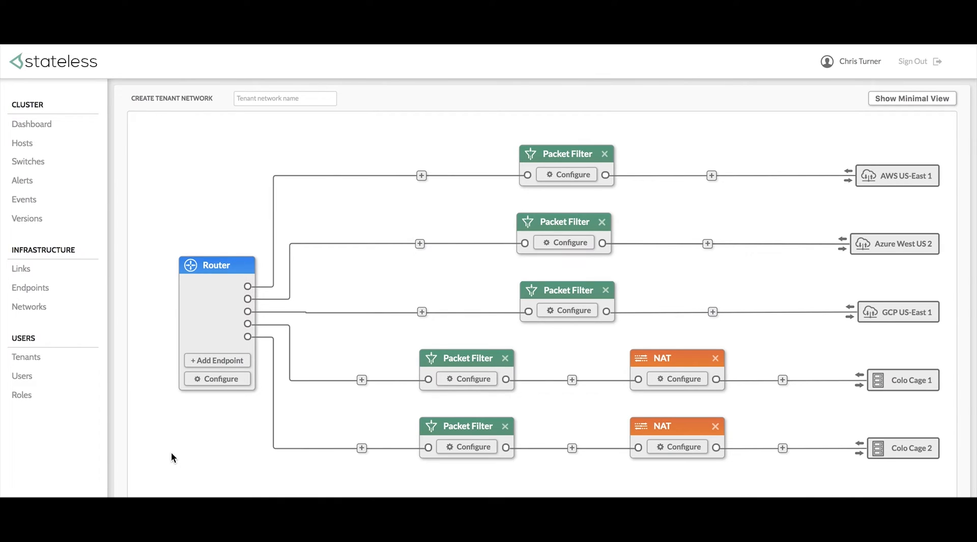
mouse_move(421, 471)
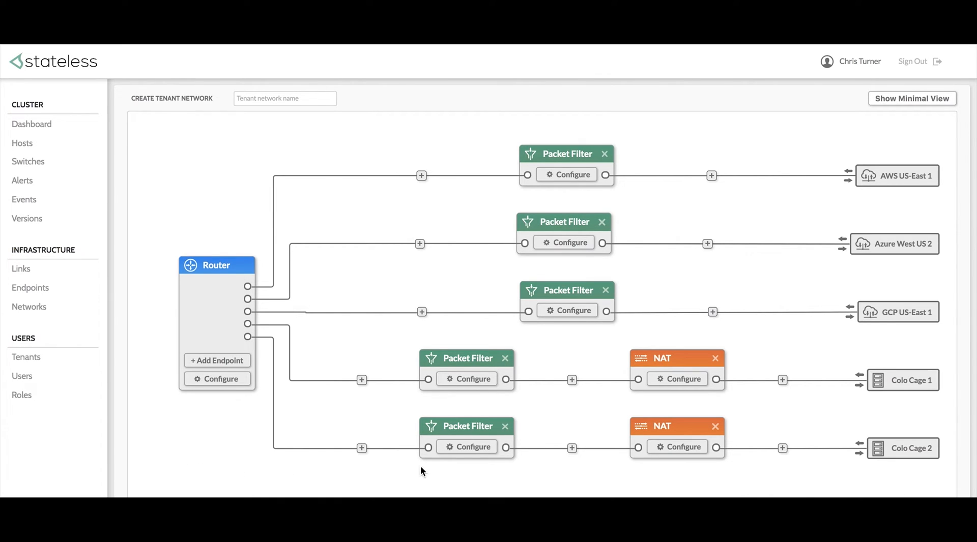
mouse_move(929, 479)
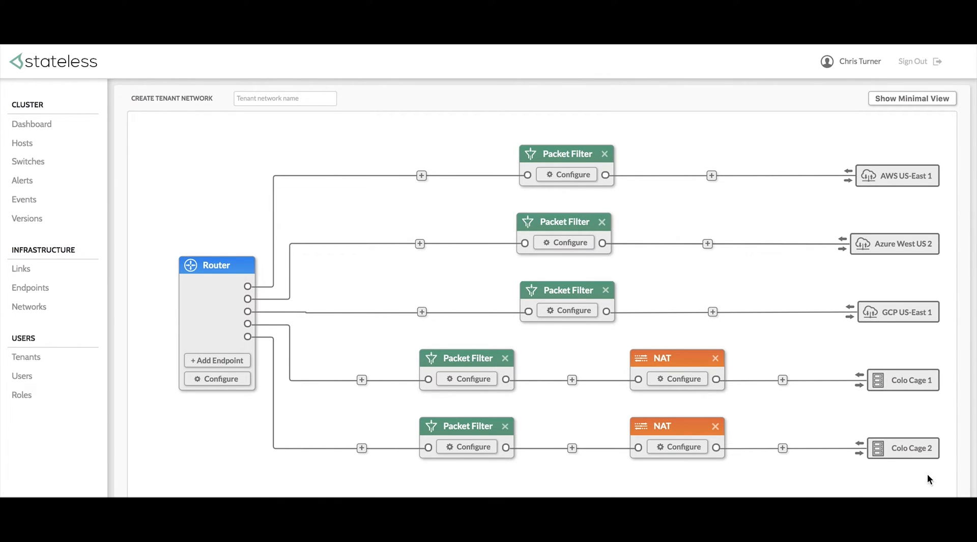
mouse_move(887, 475)
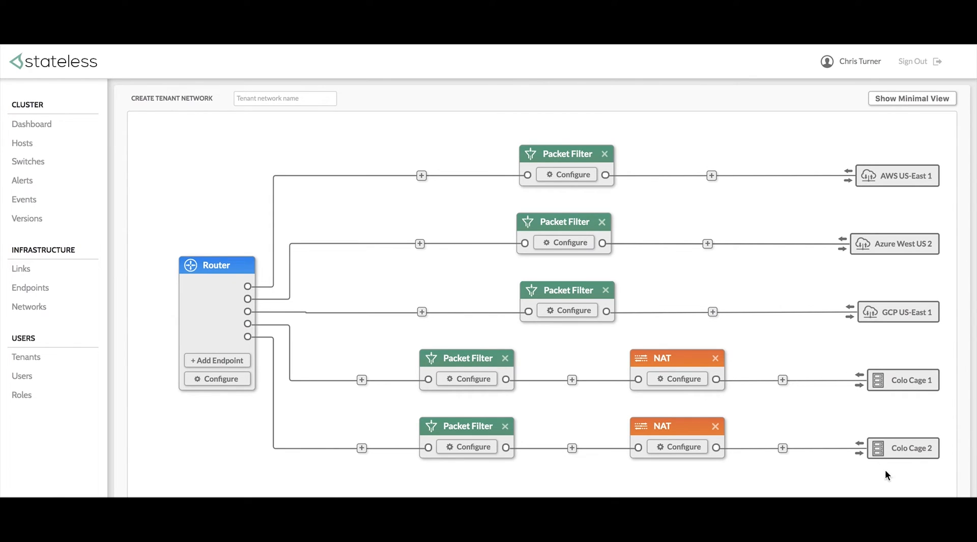
mouse_move(131, 494)
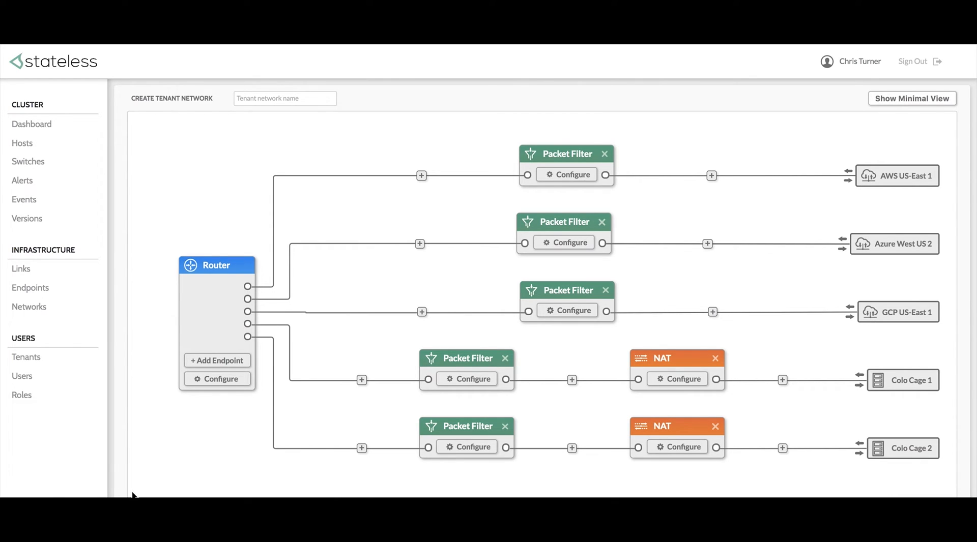
mouse_move(114, 492)
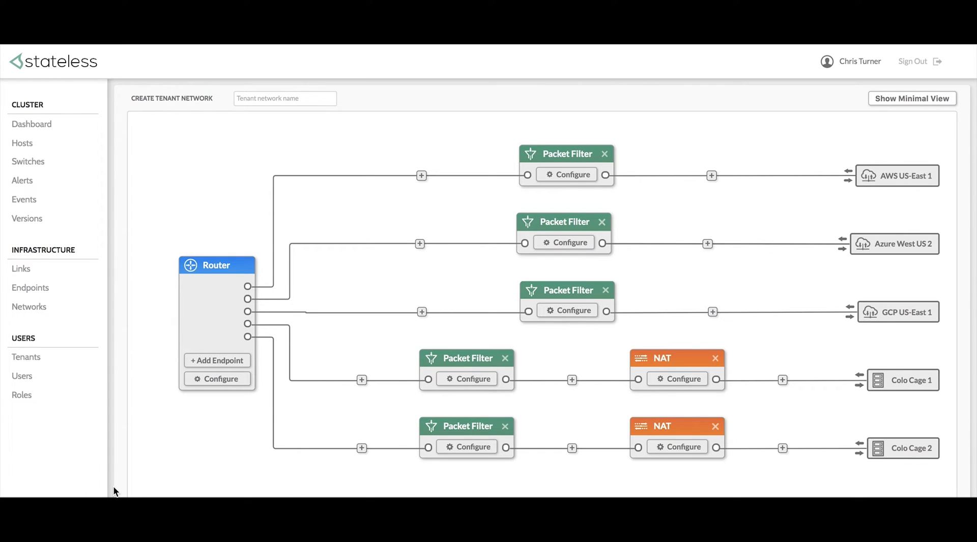
mouse_move(195, 370)
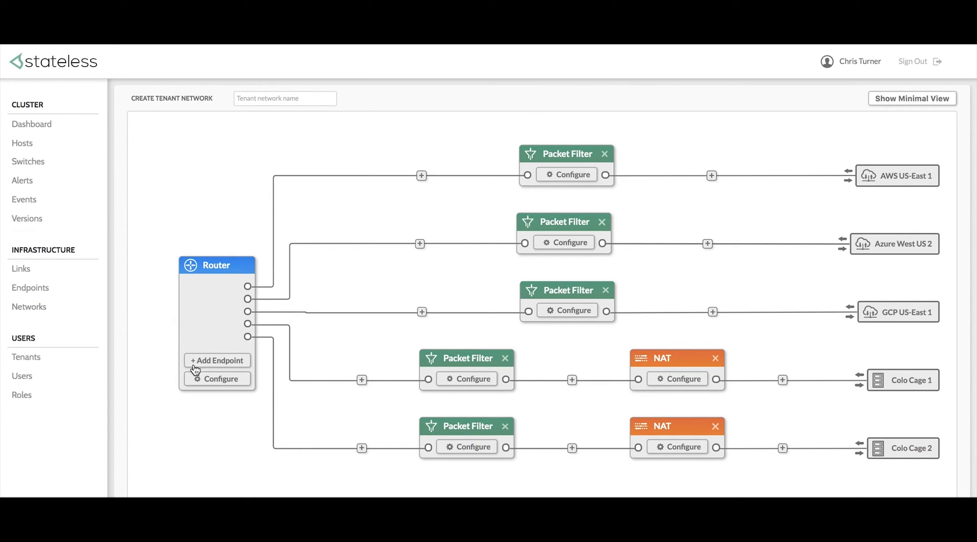
Add a Salesforce Cloud endpoint connected directly to the router.
left_click(216, 361)
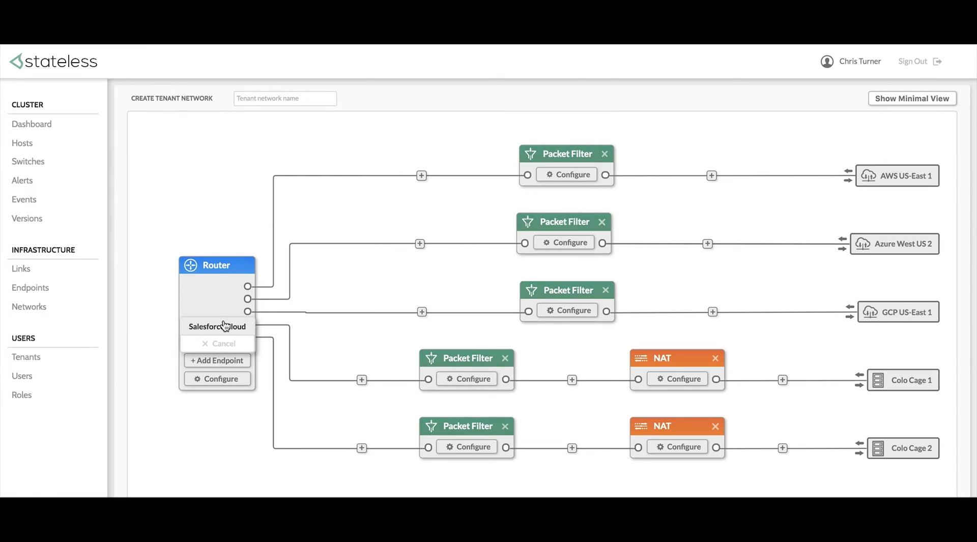
left_click(218, 326)
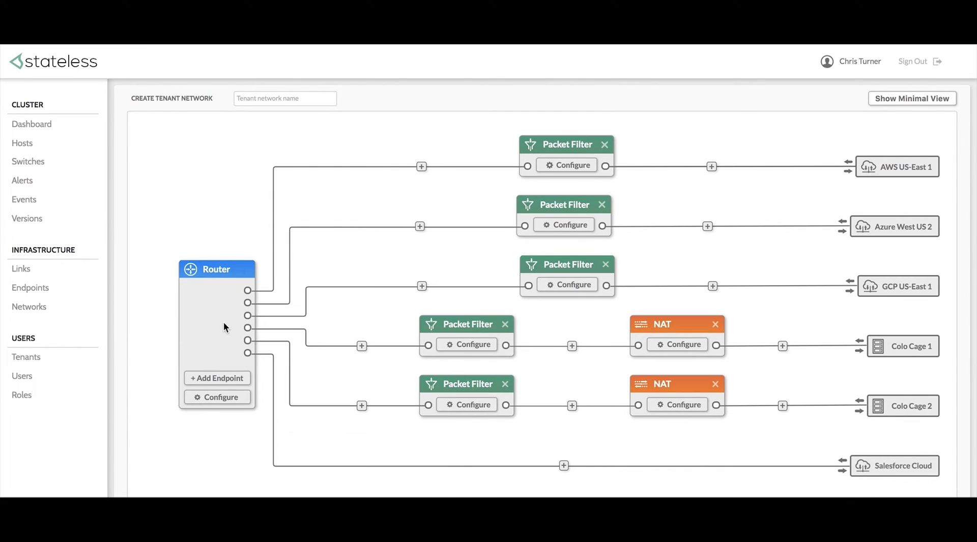
mouse_move(252, 492)
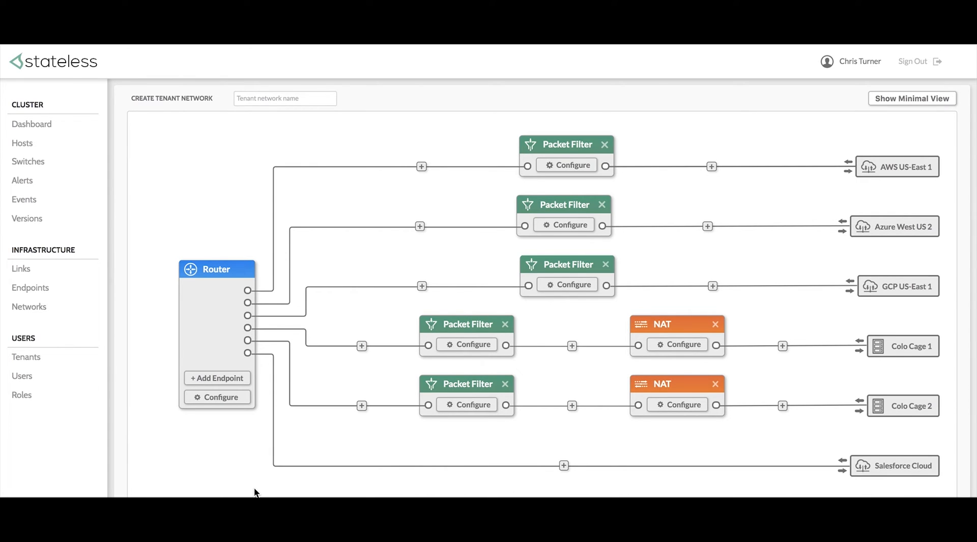
mouse_move(563, 465)
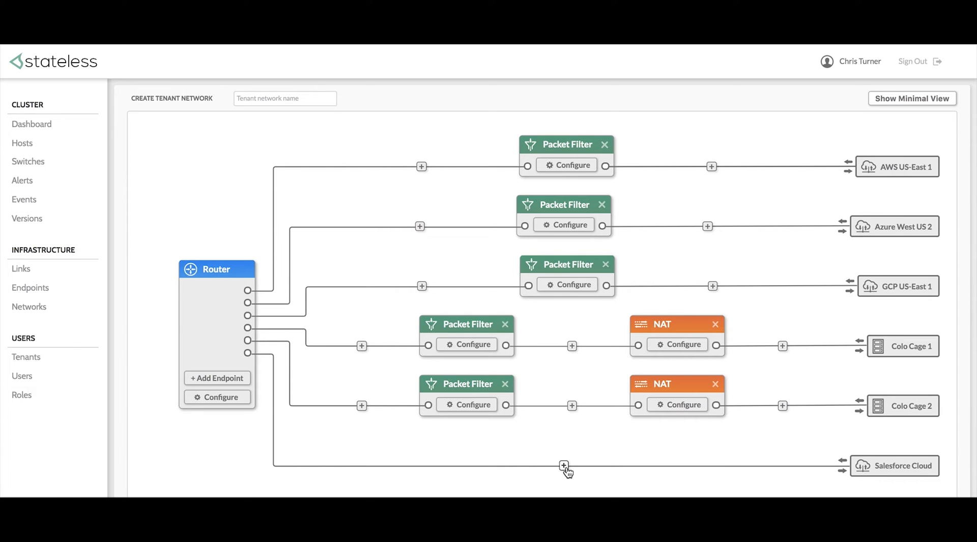
Insert a packet filter and then a NAT on the Salesforce Cloud link.
left_click(563, 466)
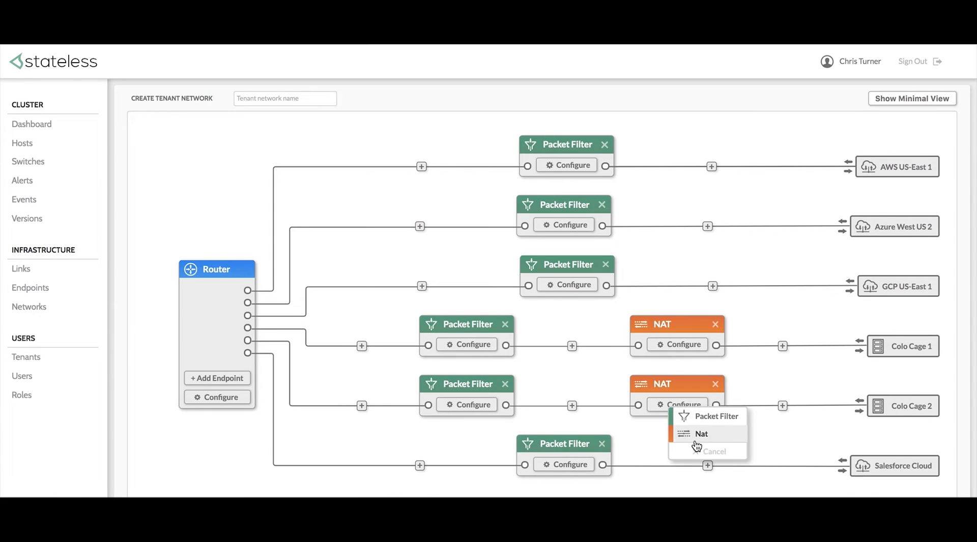
left_click(701, 434)
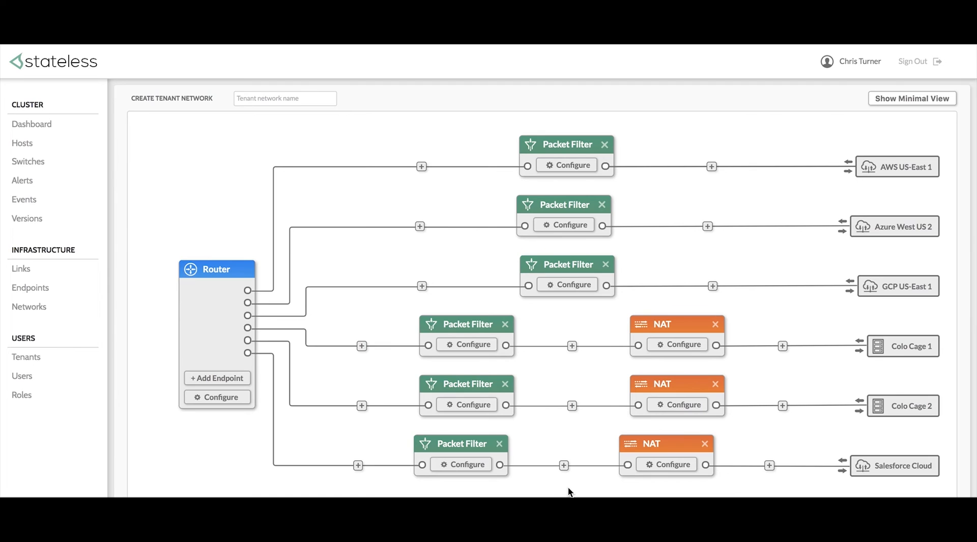
mouse_move(677, 444)
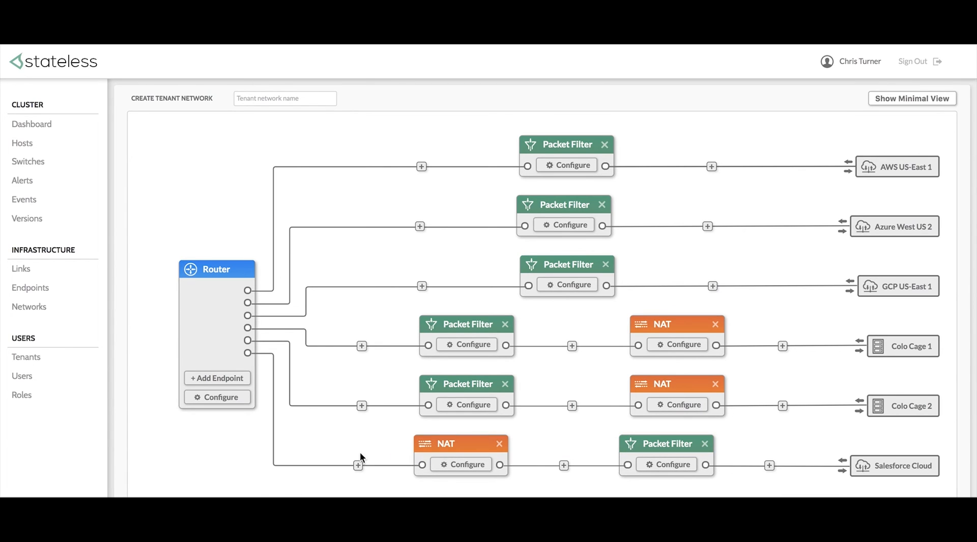
mouse_move(350, 462)
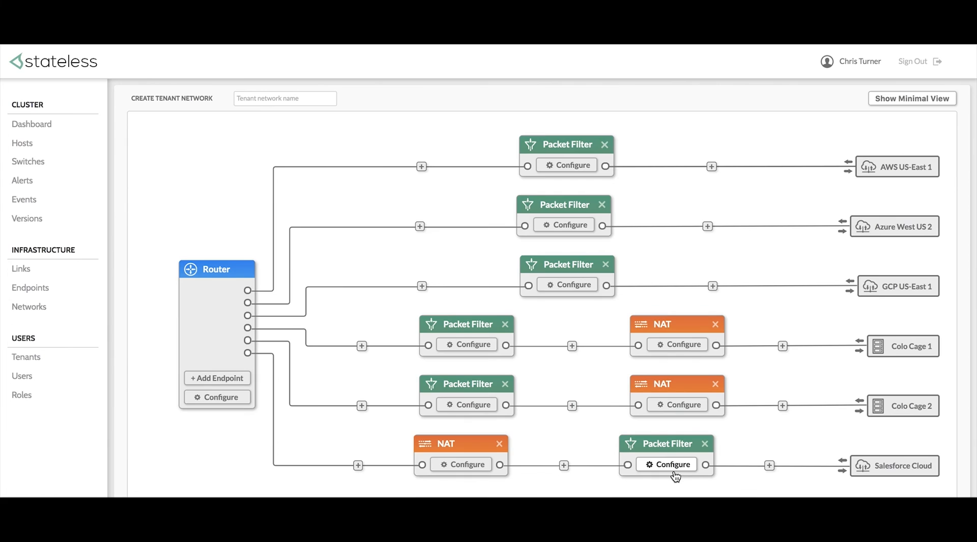
Name the Salesforce Cloud packet filter 'Salesforce Packet Filter' and save.
left_click(672, 464)
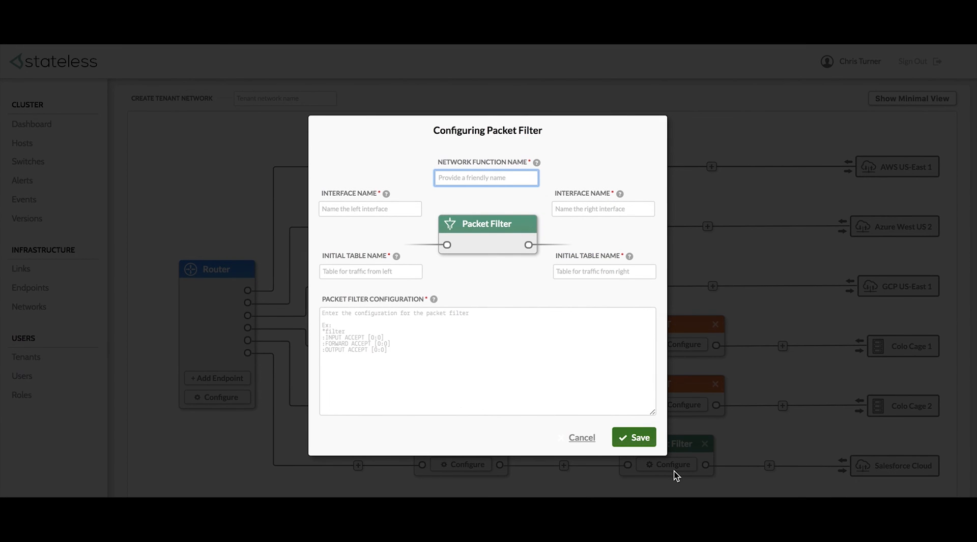
type("Salesforce Packet Fil")
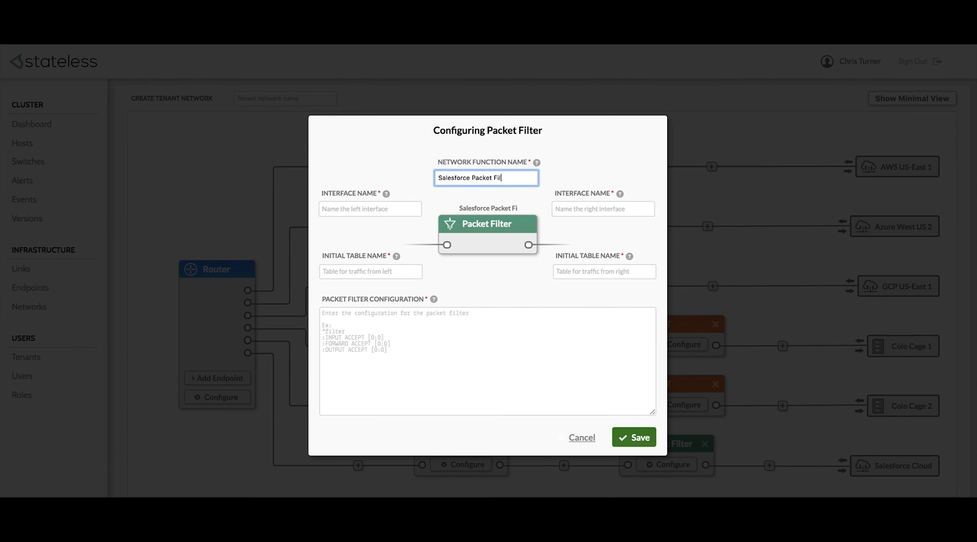
left_click(633, 437)
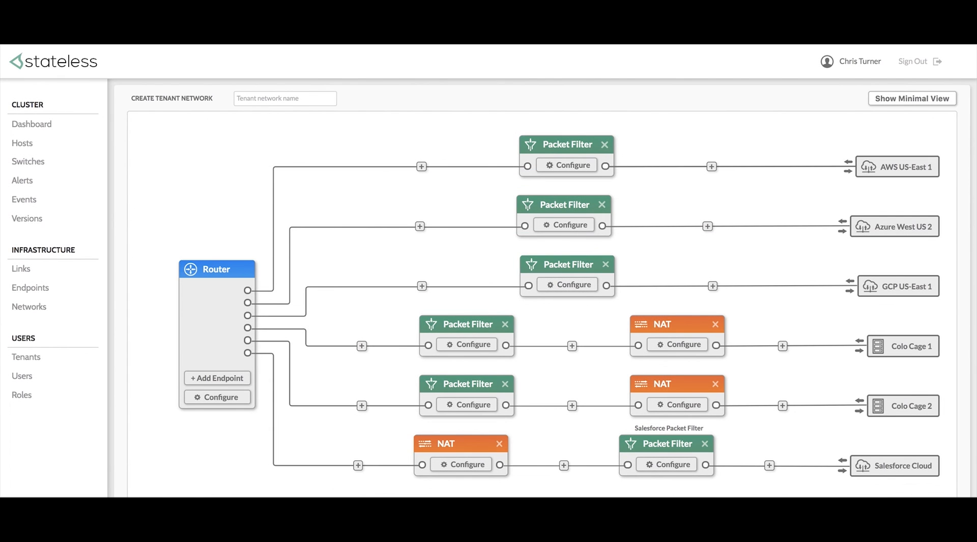